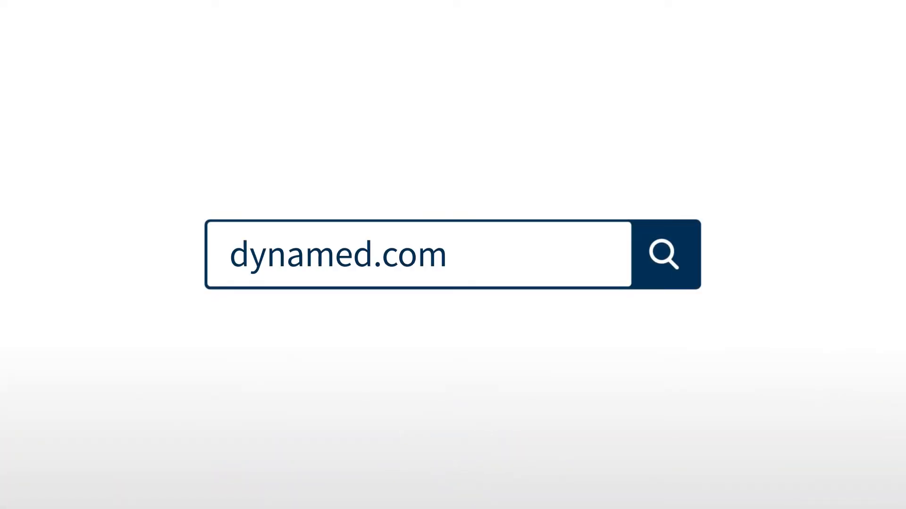
- Load the DynaMed home page with its Recent Alerts feed
left_click(664, 256)
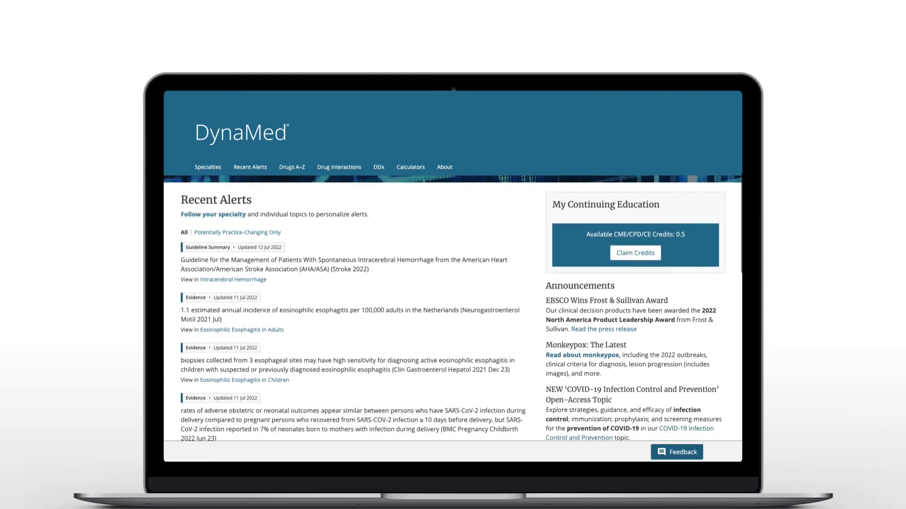
- Reach the 'Follow your specialty' link and view the Specialties list
scroll("down", 3)
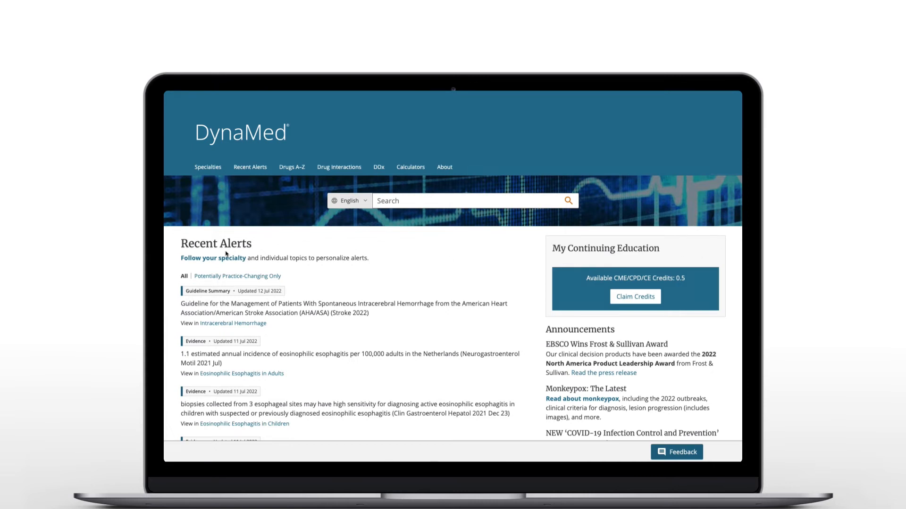
left_click(208, 167)
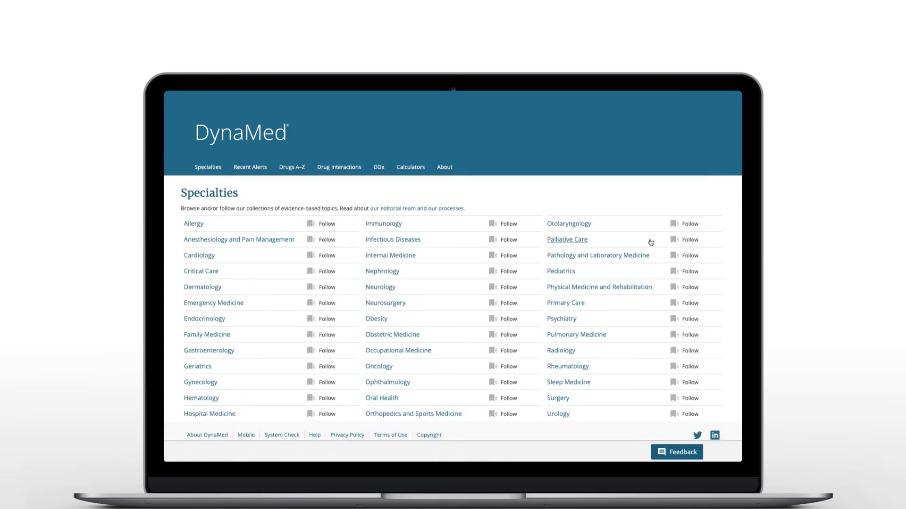
left_click(250, 167)
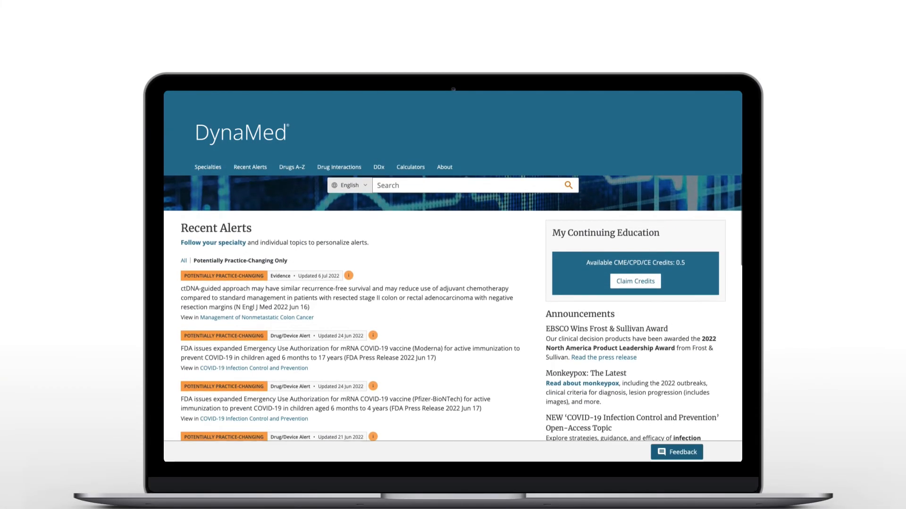
- Scroll the practice-changing alerts feed to reveal the fourth FDA COVID-19 vaccine item
scroll("down", 3)
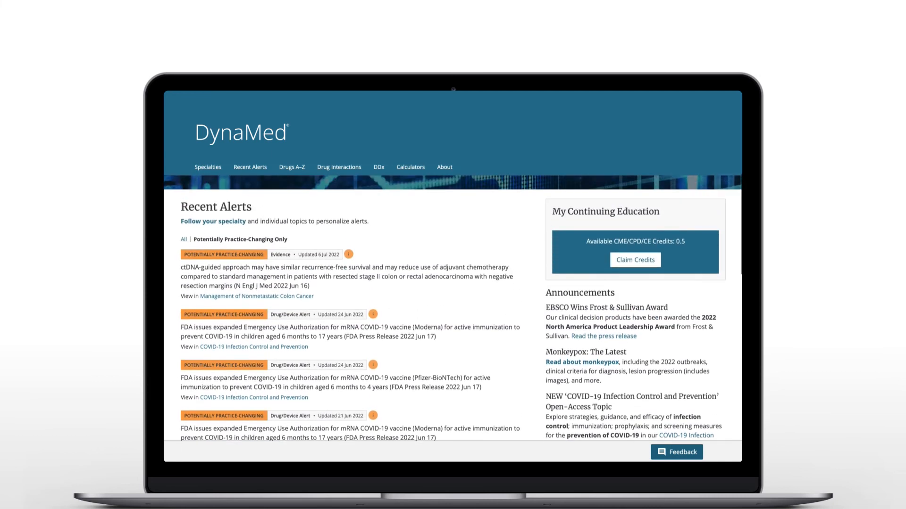